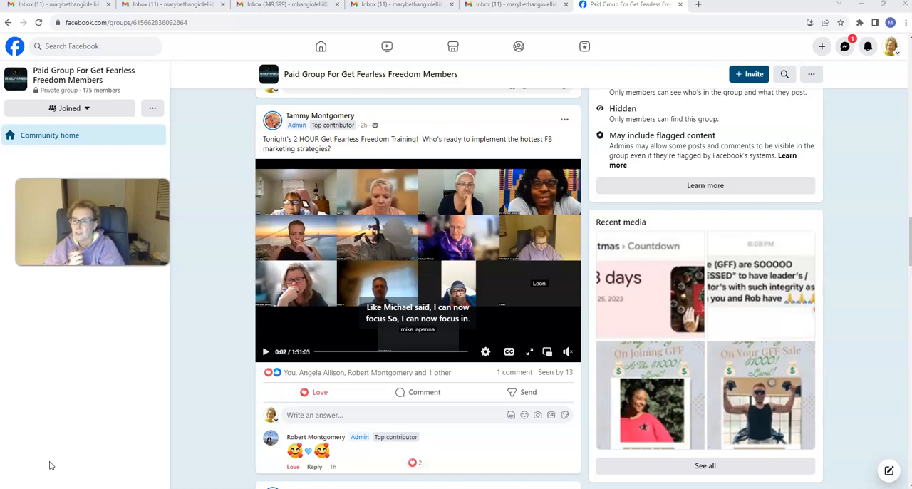
pyautogui.moveTo(299, 336)
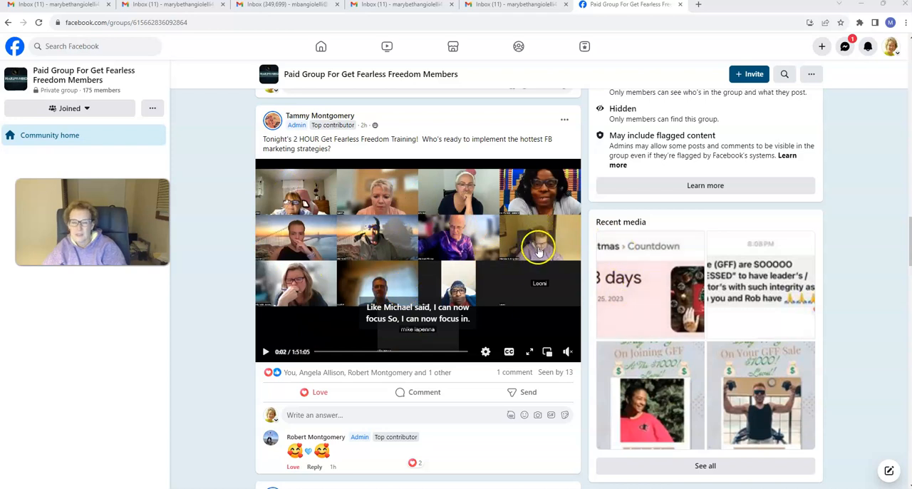
pyautogui.moveTo(539, 256)
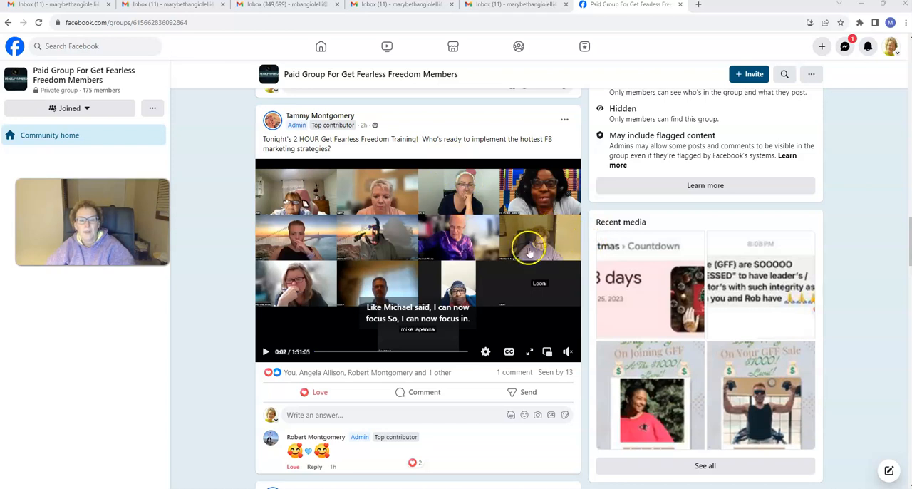
pyautogui.moveTo(539, 239)
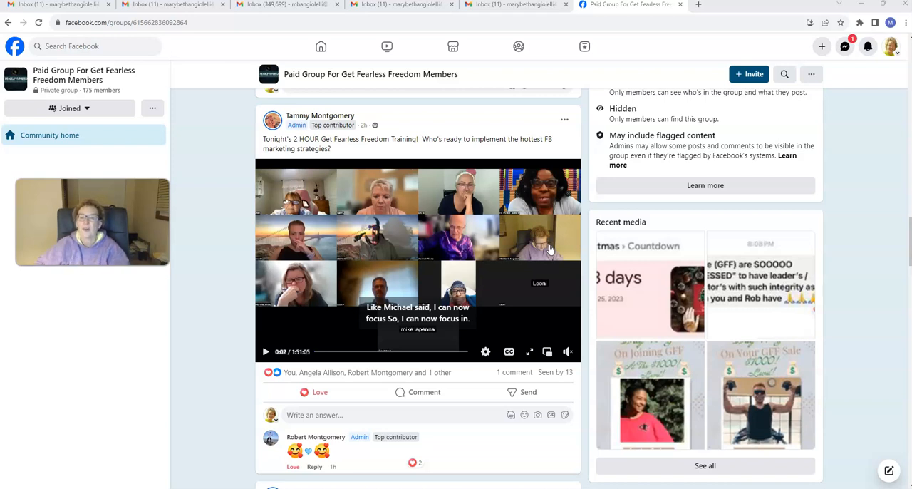
pyautogui.moveTo(319, 149)
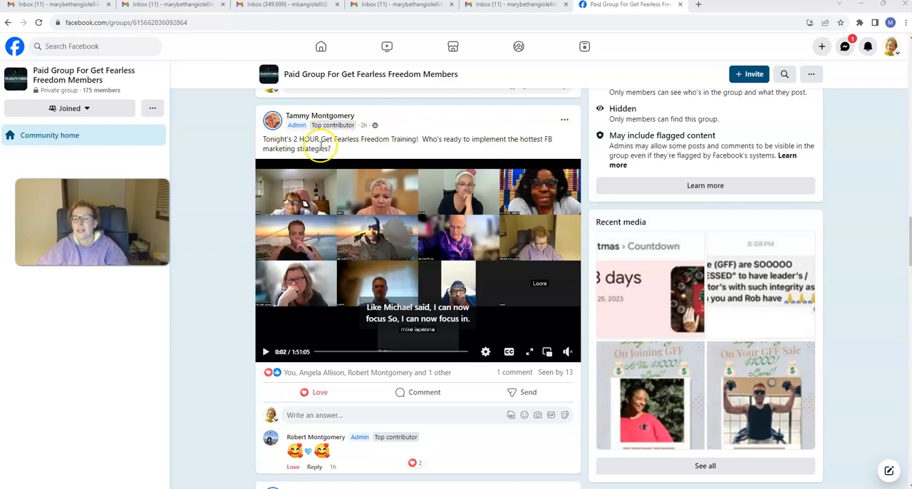
pyautogui.moveTo(396, 143)
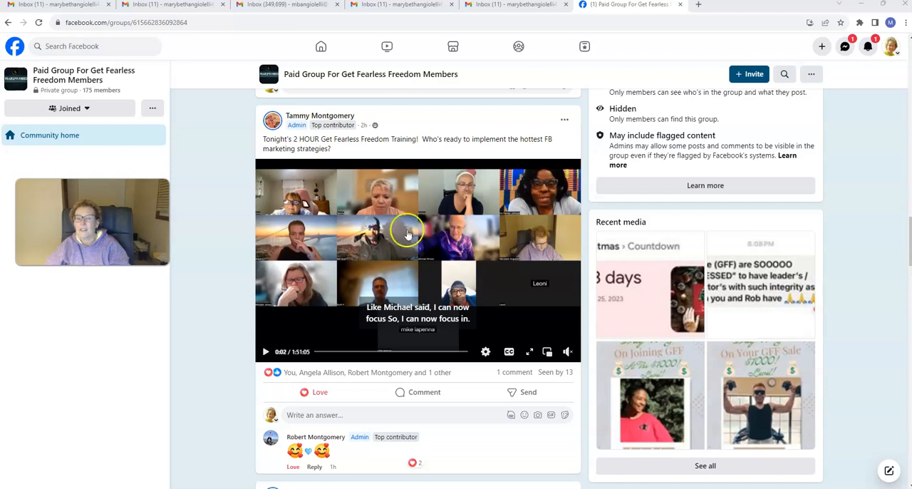
pyautogui.moveTo(476, 245)
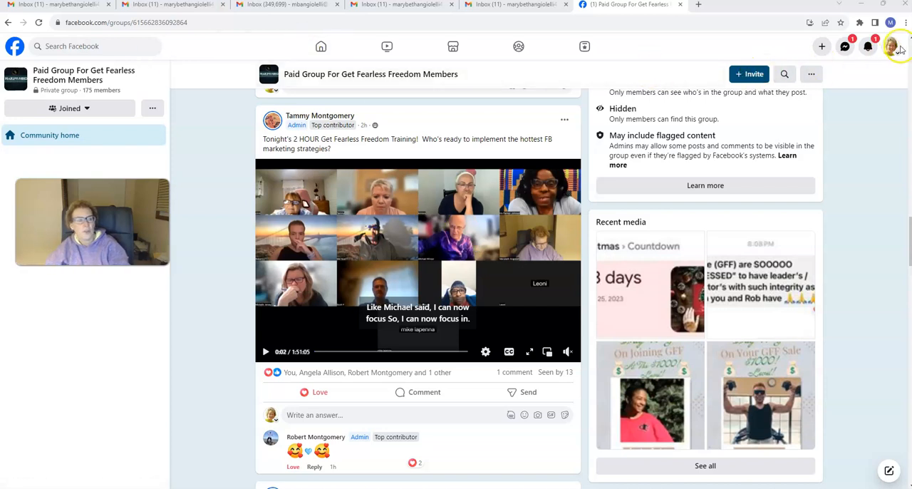
# Go to the presenter's own profile page from the account menu.
pyautogui.click(892, 46)
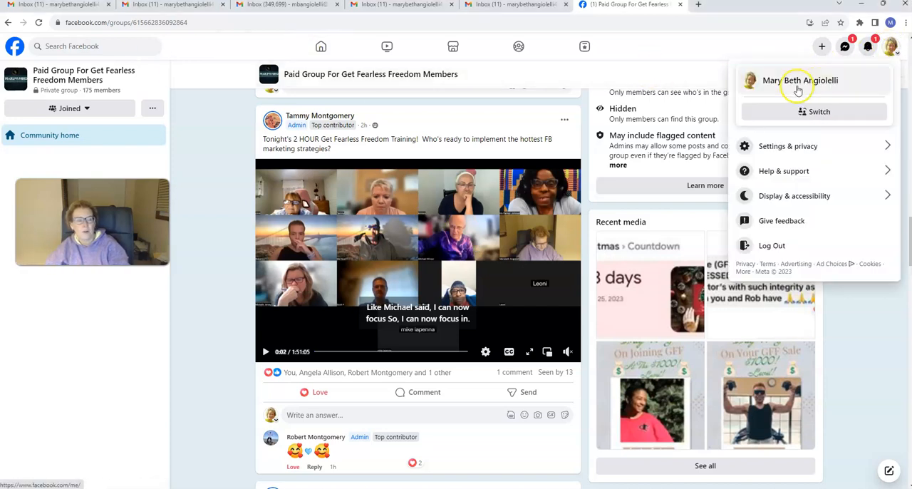
pyautogui.click(801, 80)
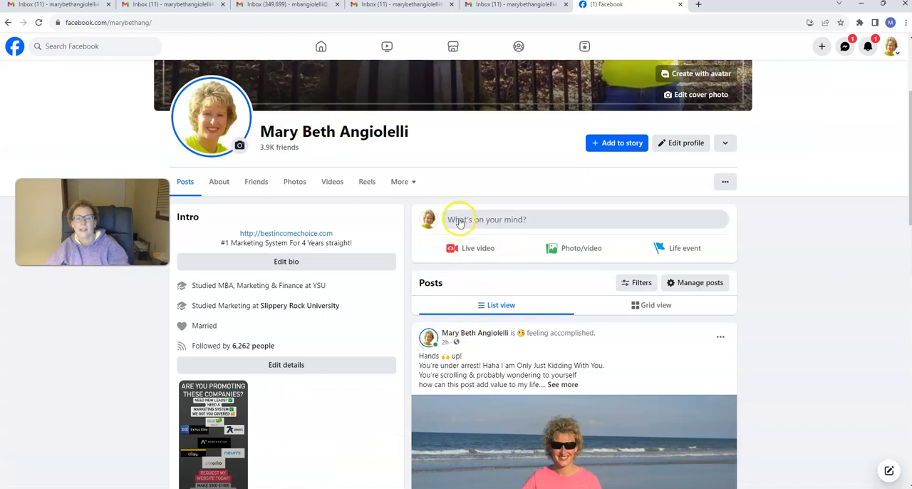
pyautogui.moveTo(456, 227)
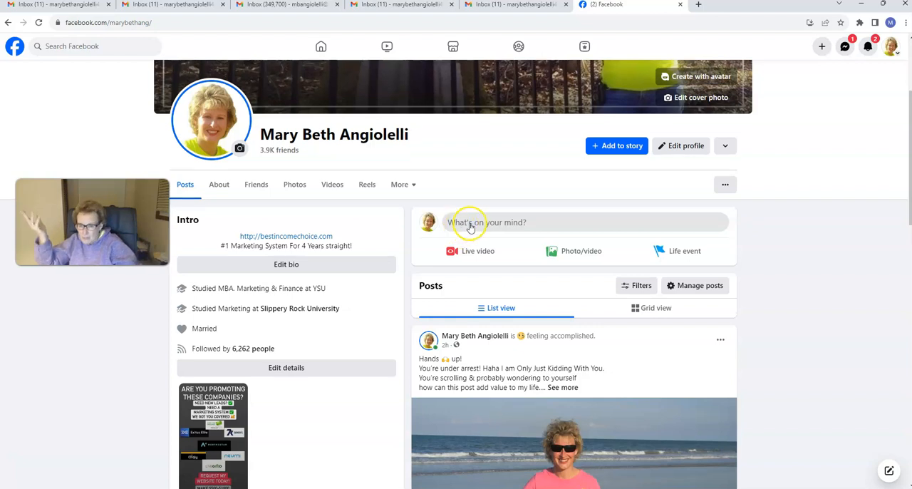
pyautogui.scroll(3)
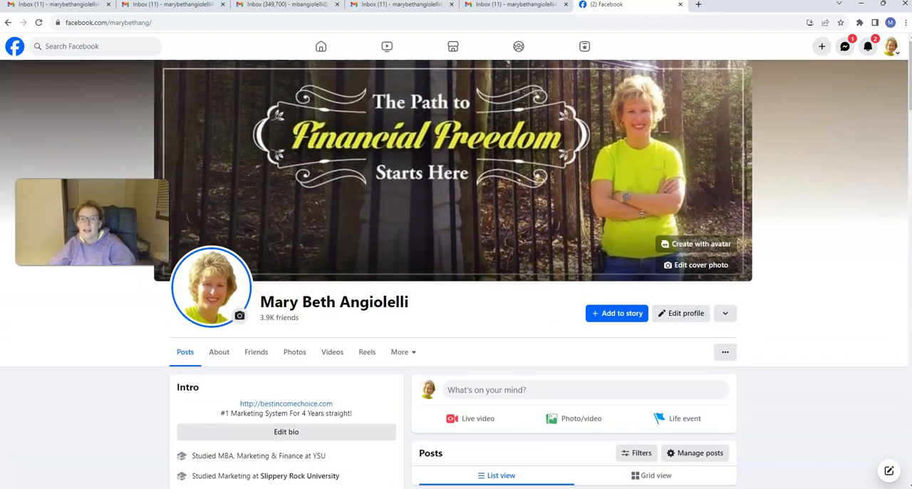
pyautogui.moveTo(579, 139)
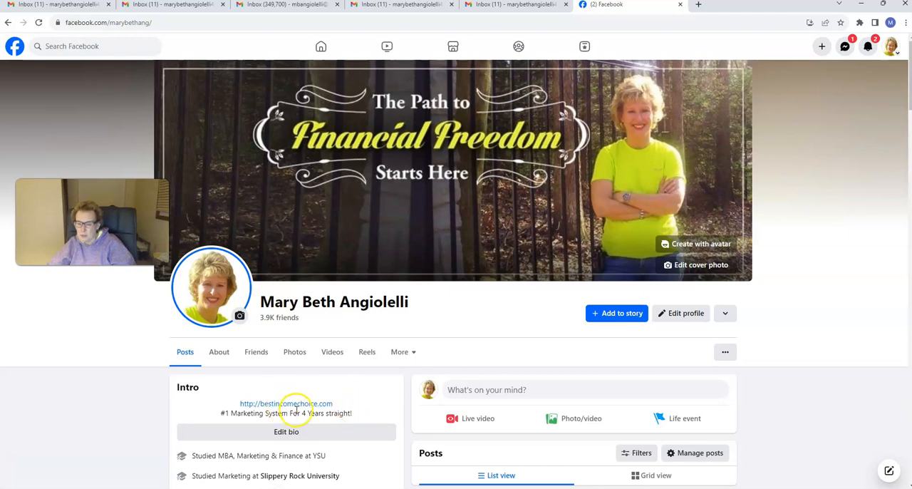
pyautogui.scroll(-3)
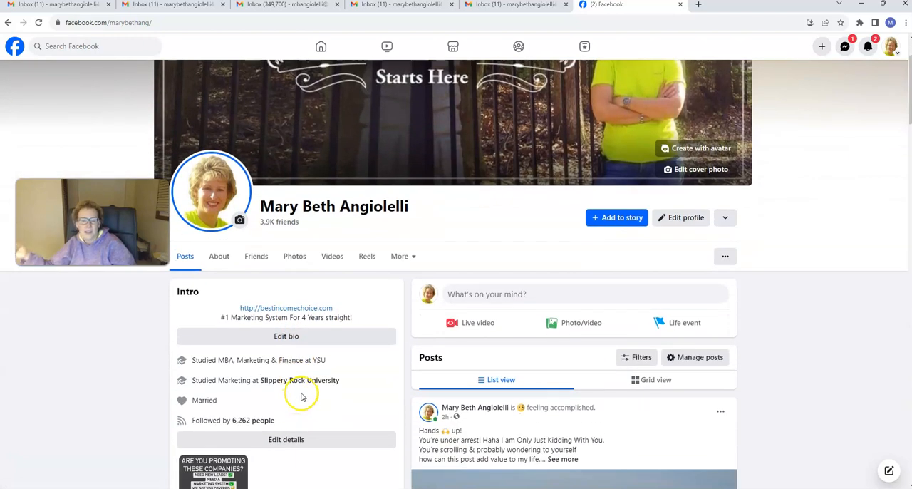
pyautogui.scroll(-3)
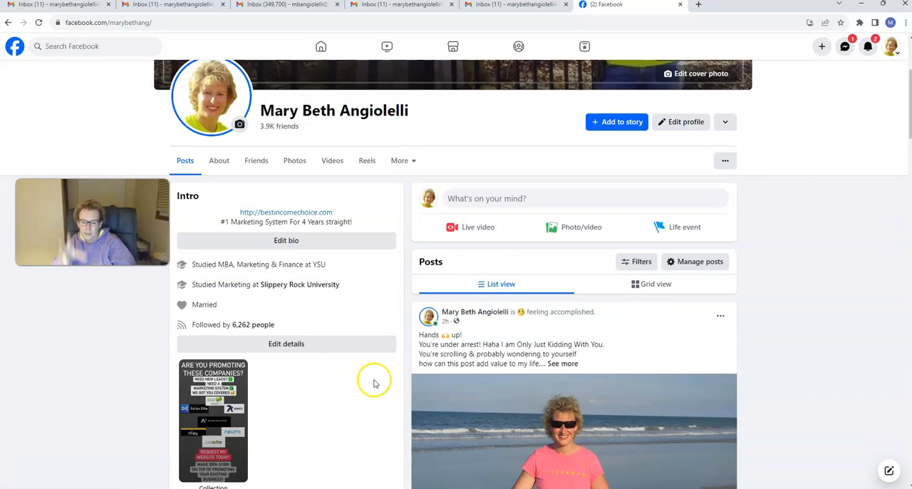
pyautogui.scroll(-3)
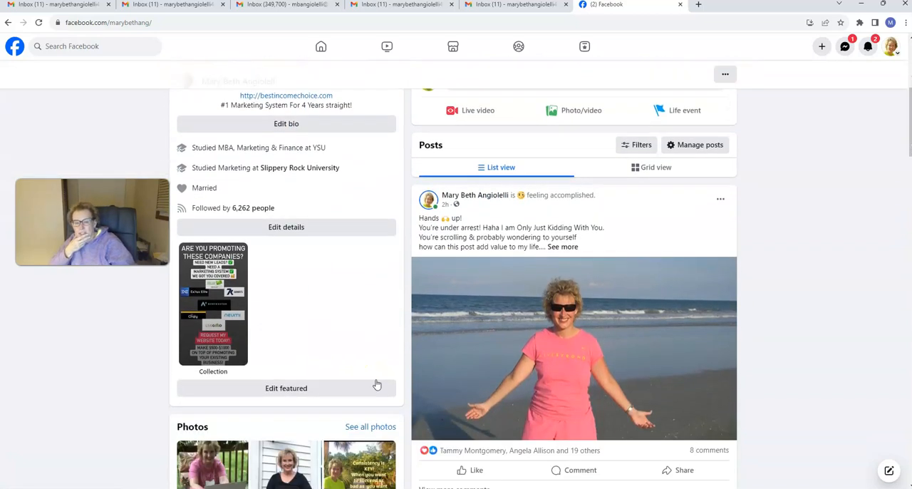
pyautogui.scroll(-3)
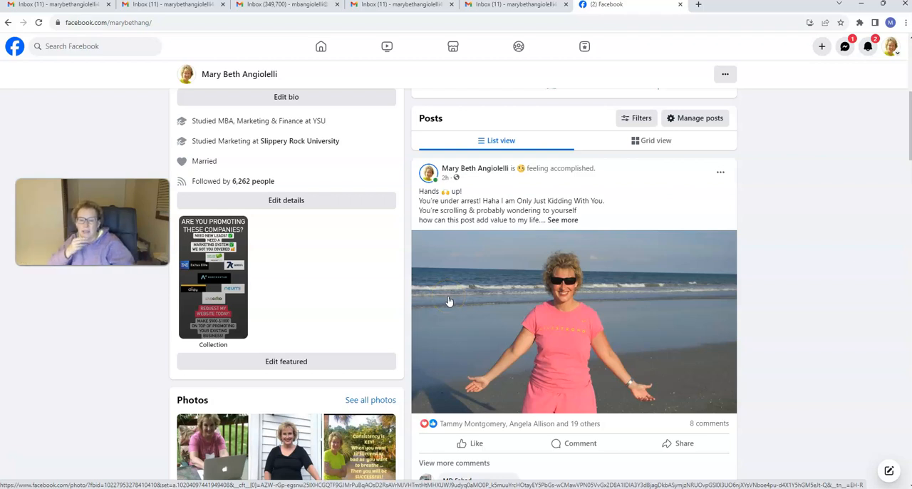
# Expand the promotional post and scroll through its closing lines to the beach photo.
pyautogui.click(562, 219)
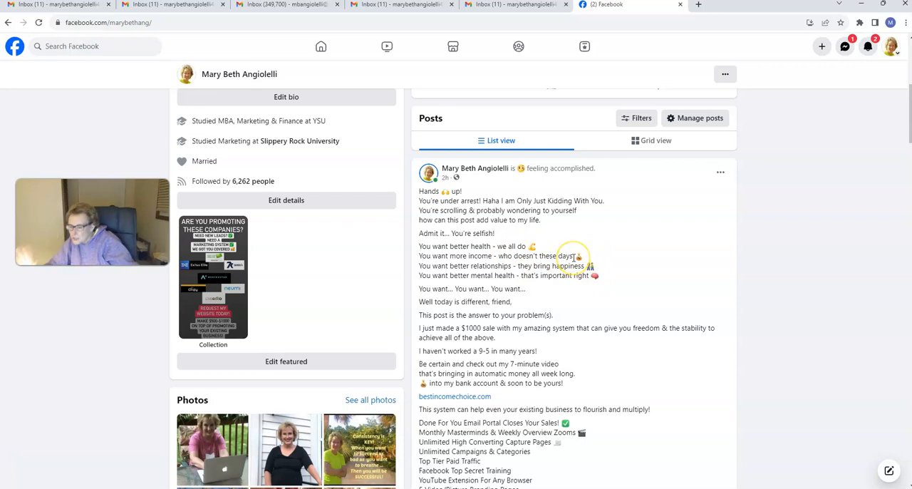
pyautogui.moveTo(559, 250)
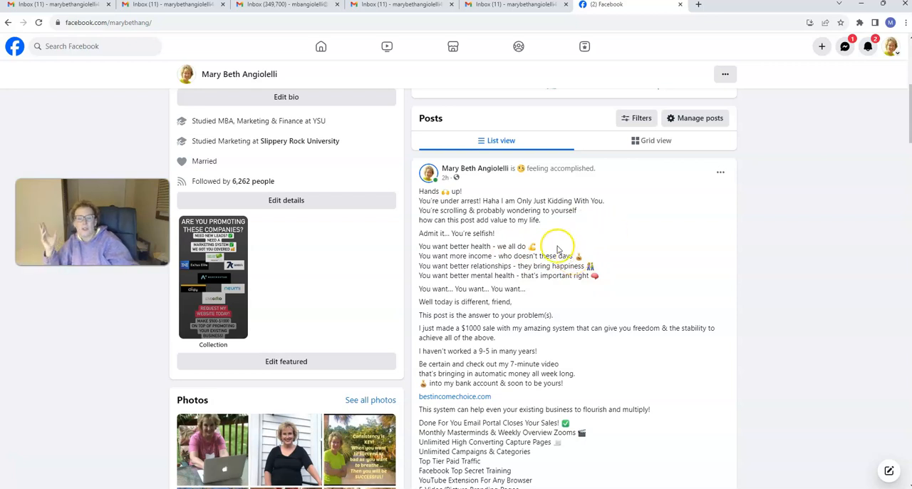
pyautogui.scroll(-3)
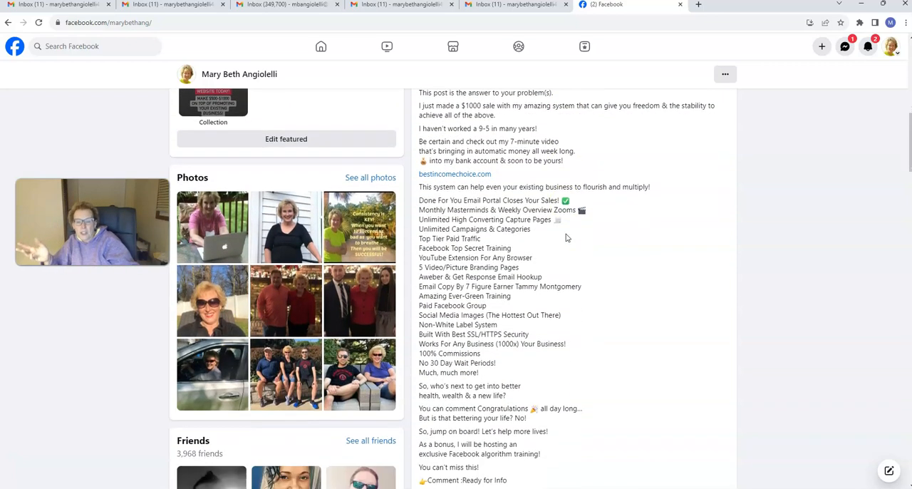
pyautogui.scroll(-3)
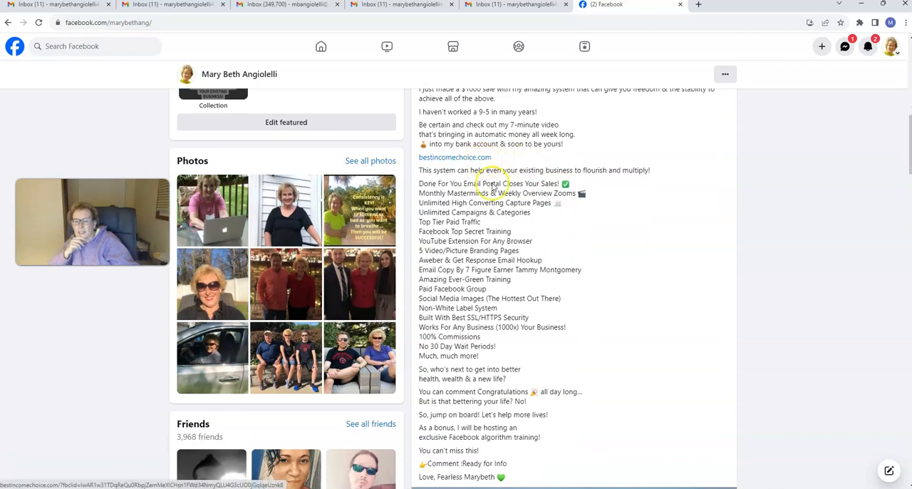
pyautogui.scroll(-3)
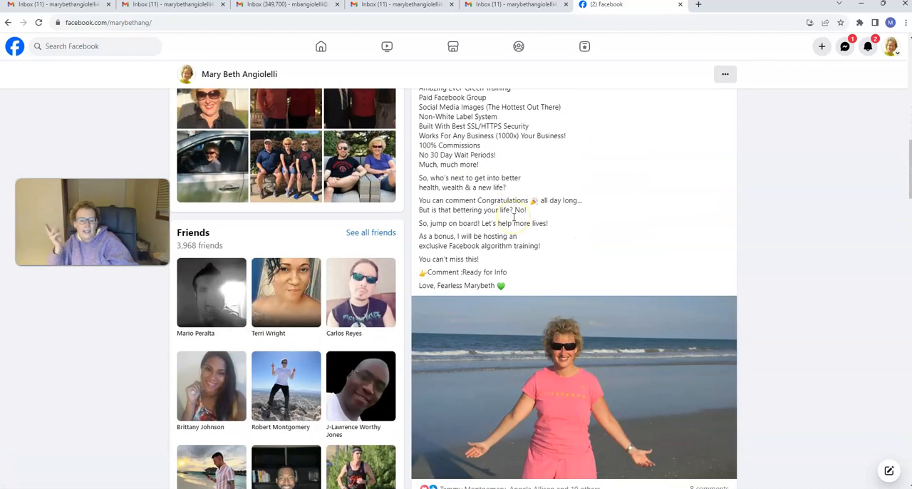
pyautogui.scroll(-3)
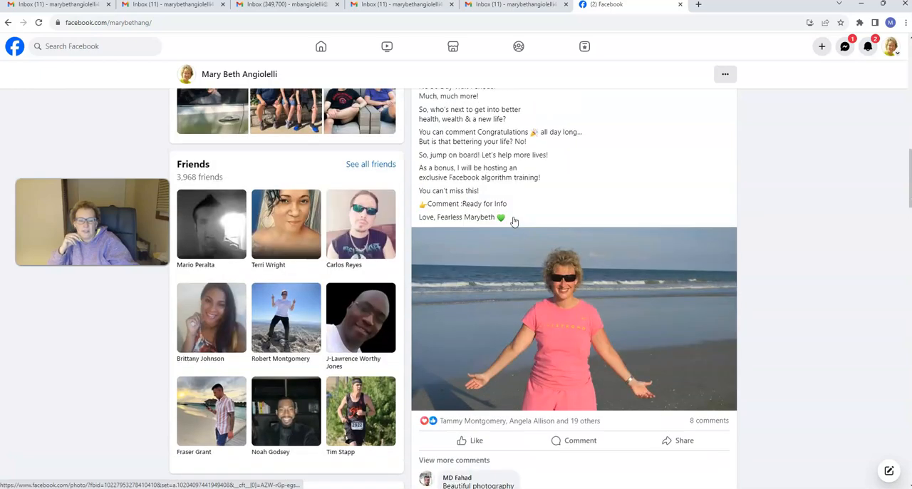
pyautogui.scroll(3)
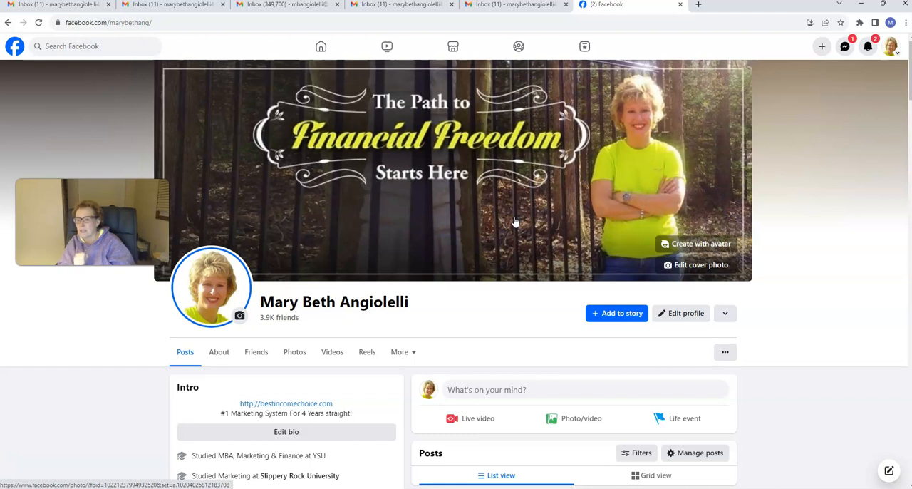
pyautogui.moveTo(519, 220)
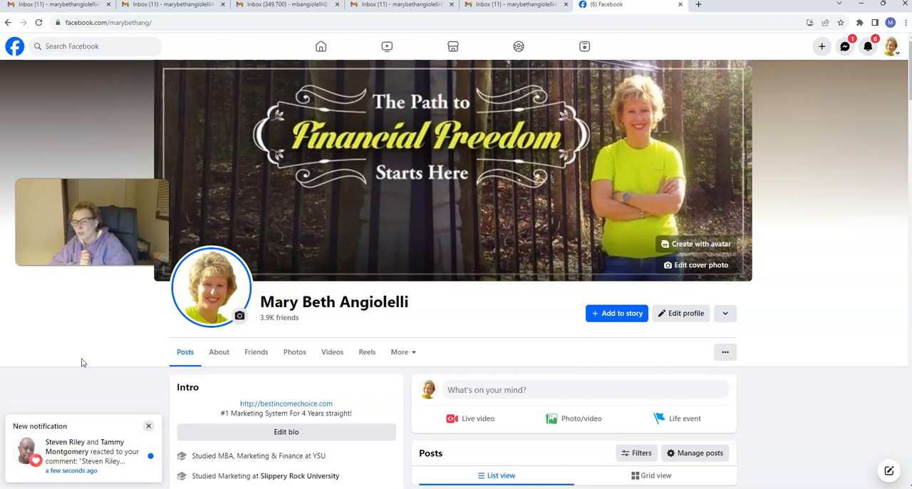
# Select the intro area at the top of the profile near the business link.
pyautogui.click(148, 424)
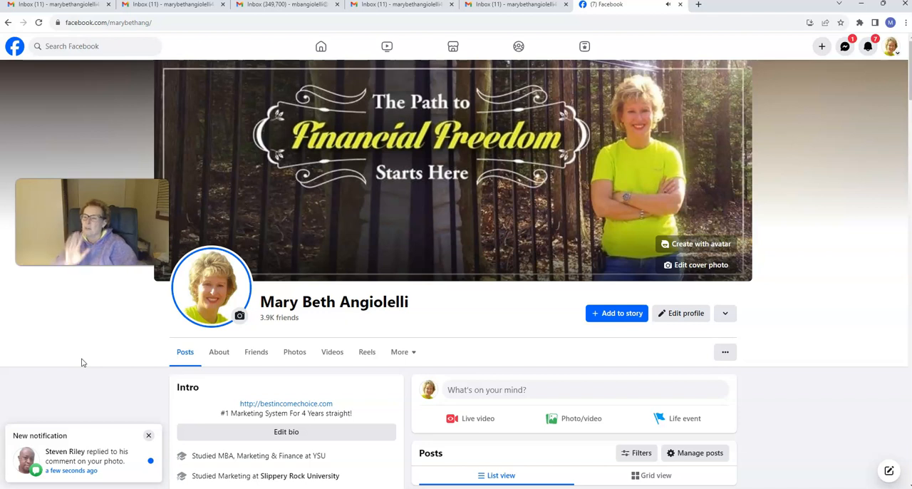
pyautogui.moveTo(5, 469)
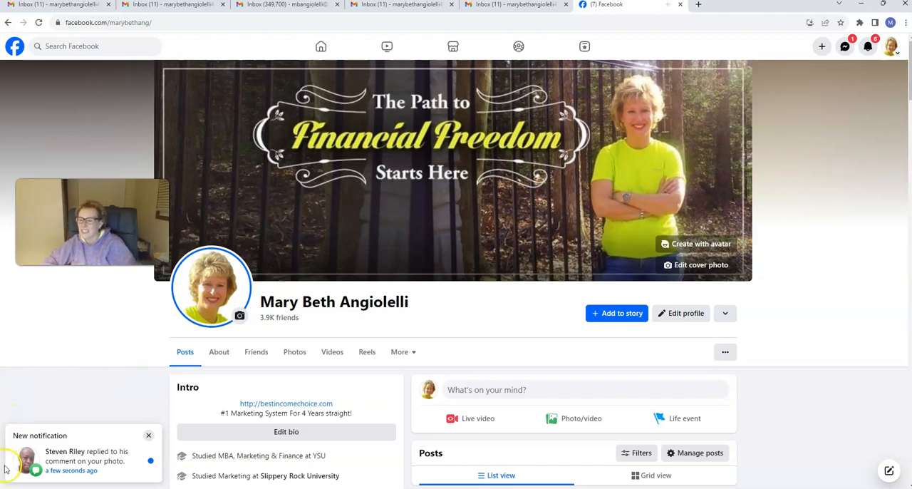